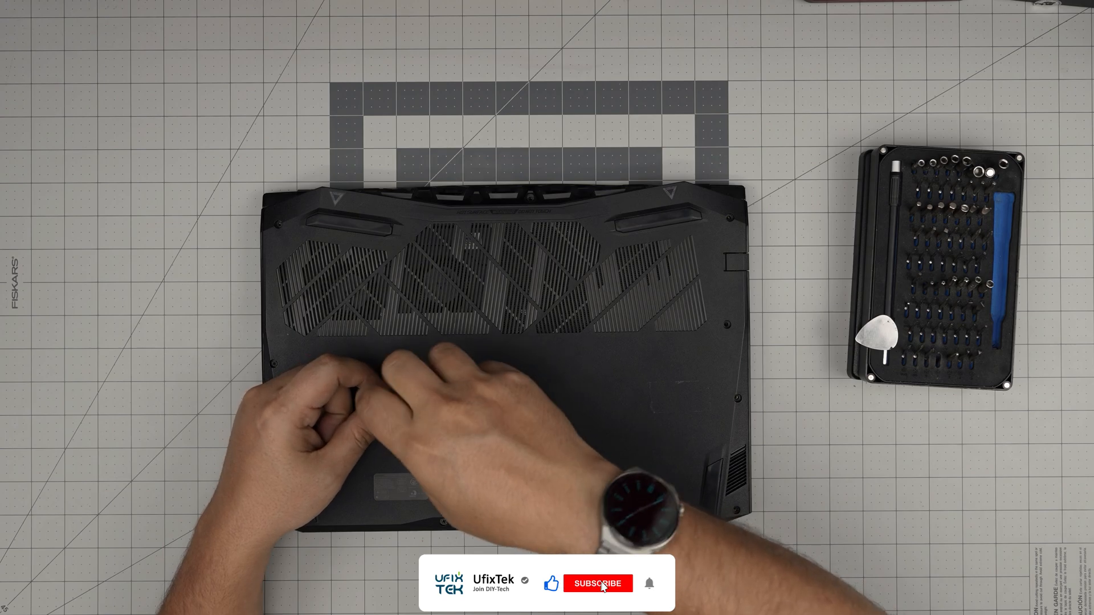
pyautogui.click(597, 584)
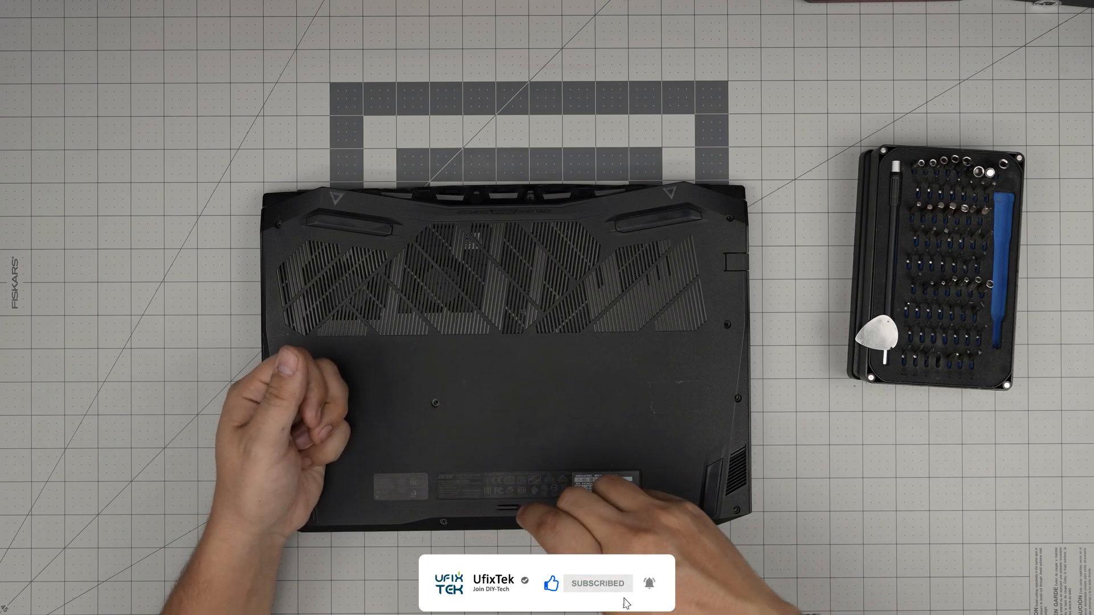